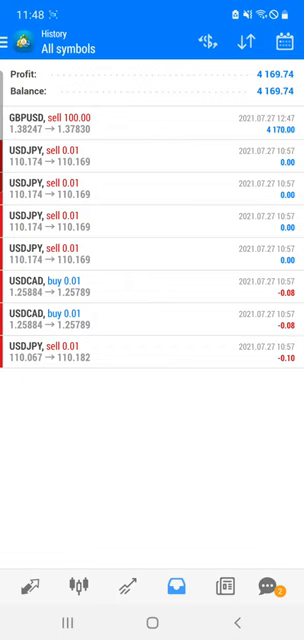
Step: Switch from the GBPUSD trade history to the Trade screen of open positions via the side menu
click(16, 44)
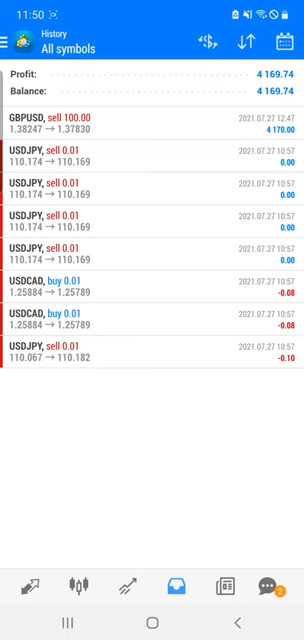
click(16, 44)
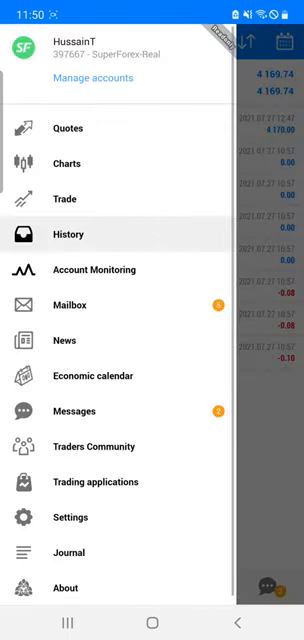
click(68, 198)
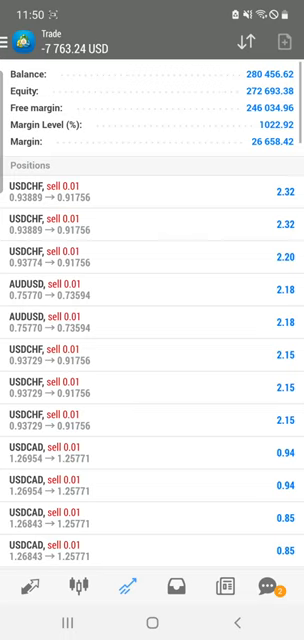